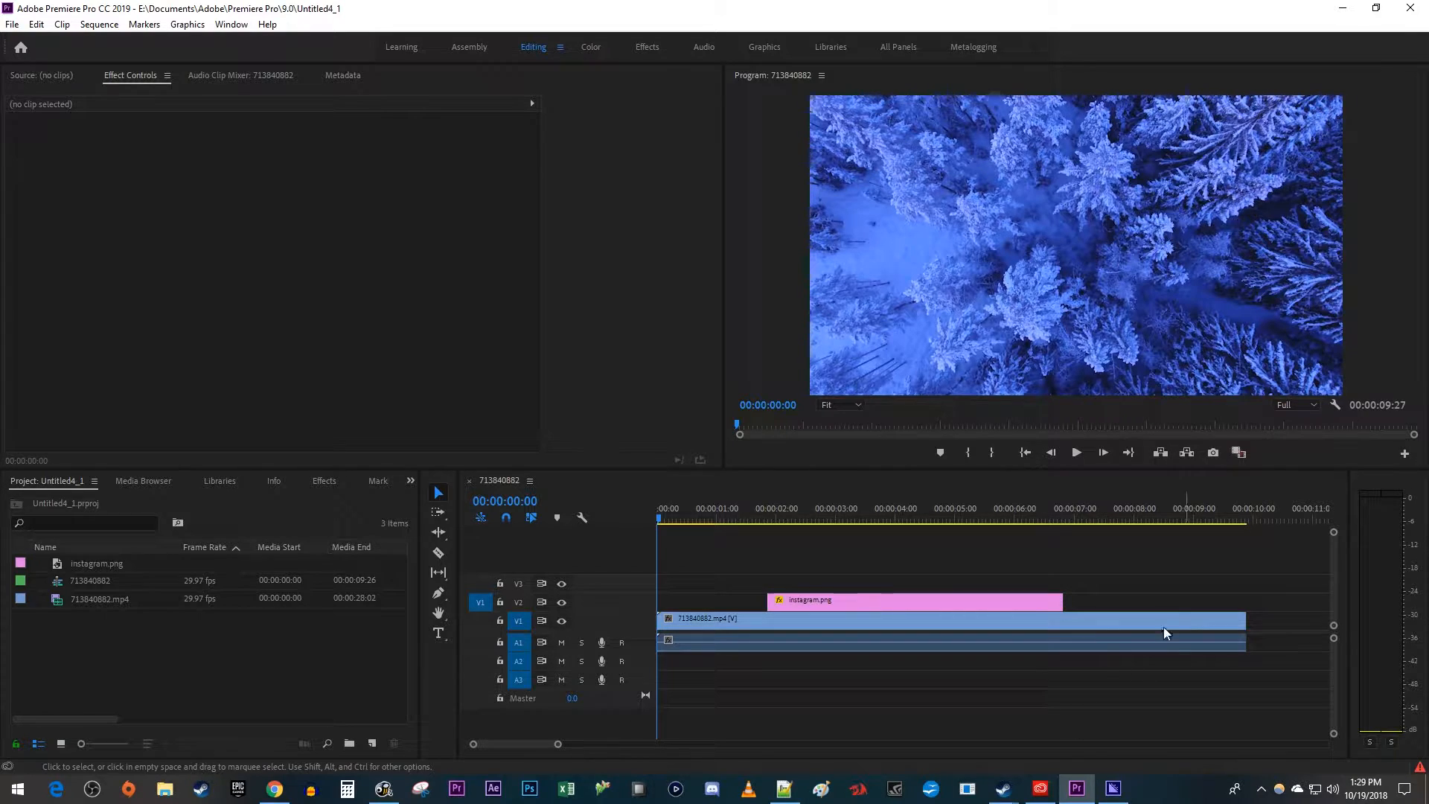
# - Move the playhead to about 00:00:05:28 within the snowy forest clip
pyautogui.click(1075, 452)
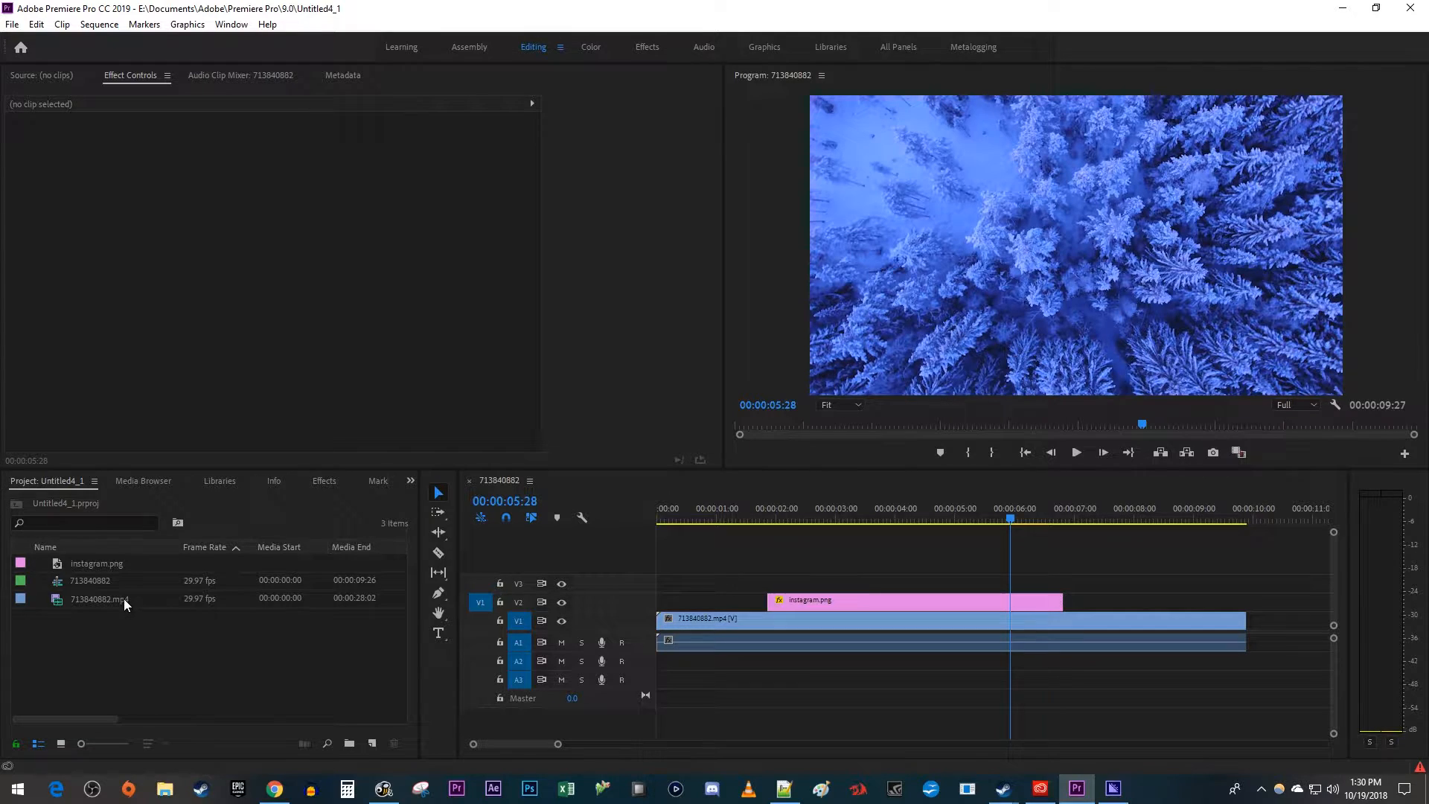
# - Start Create Proxies for 713840882.mp4 and keep QuickTime as the proxy format
pyautogui.rightClick(100, 598)
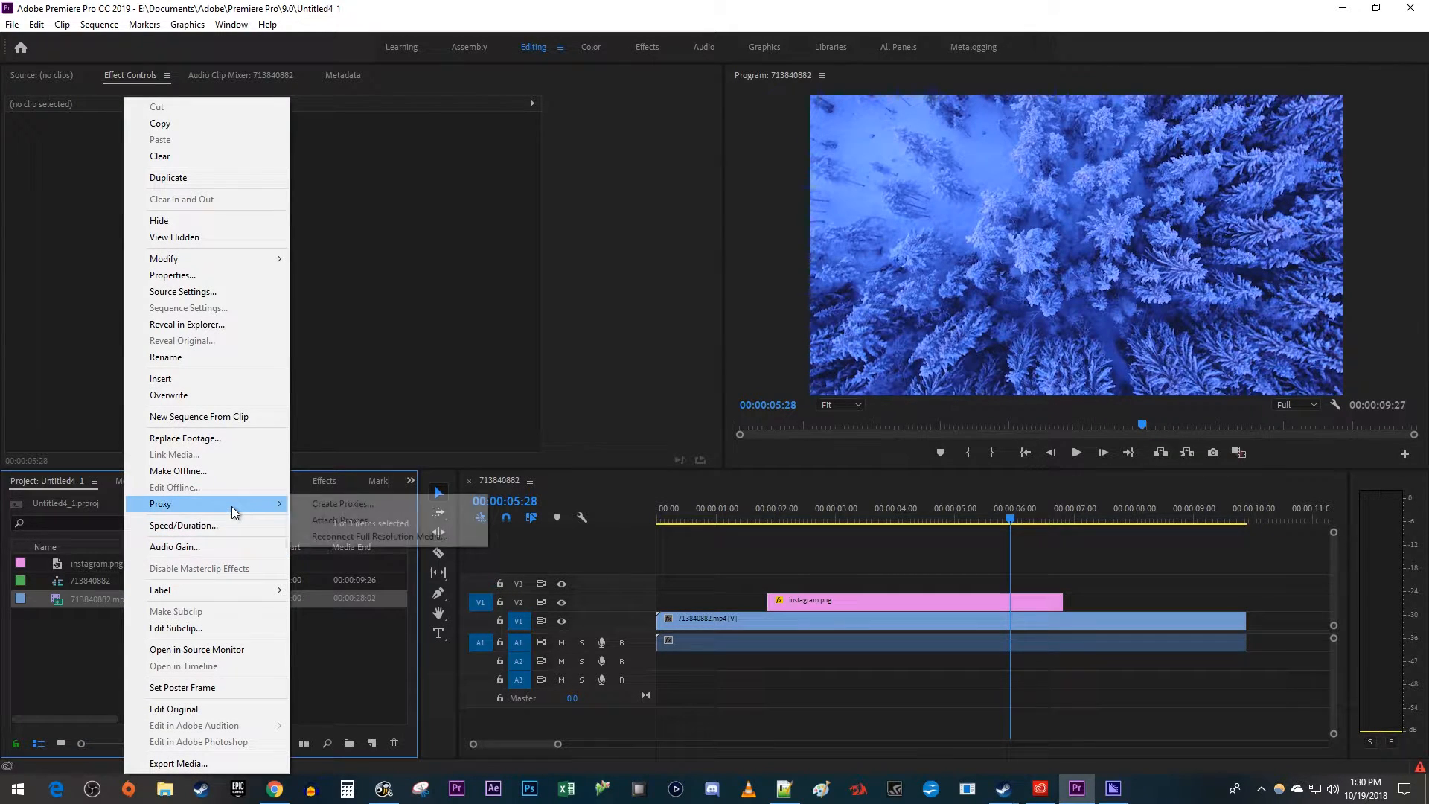
pyautogui.click(342, 504)
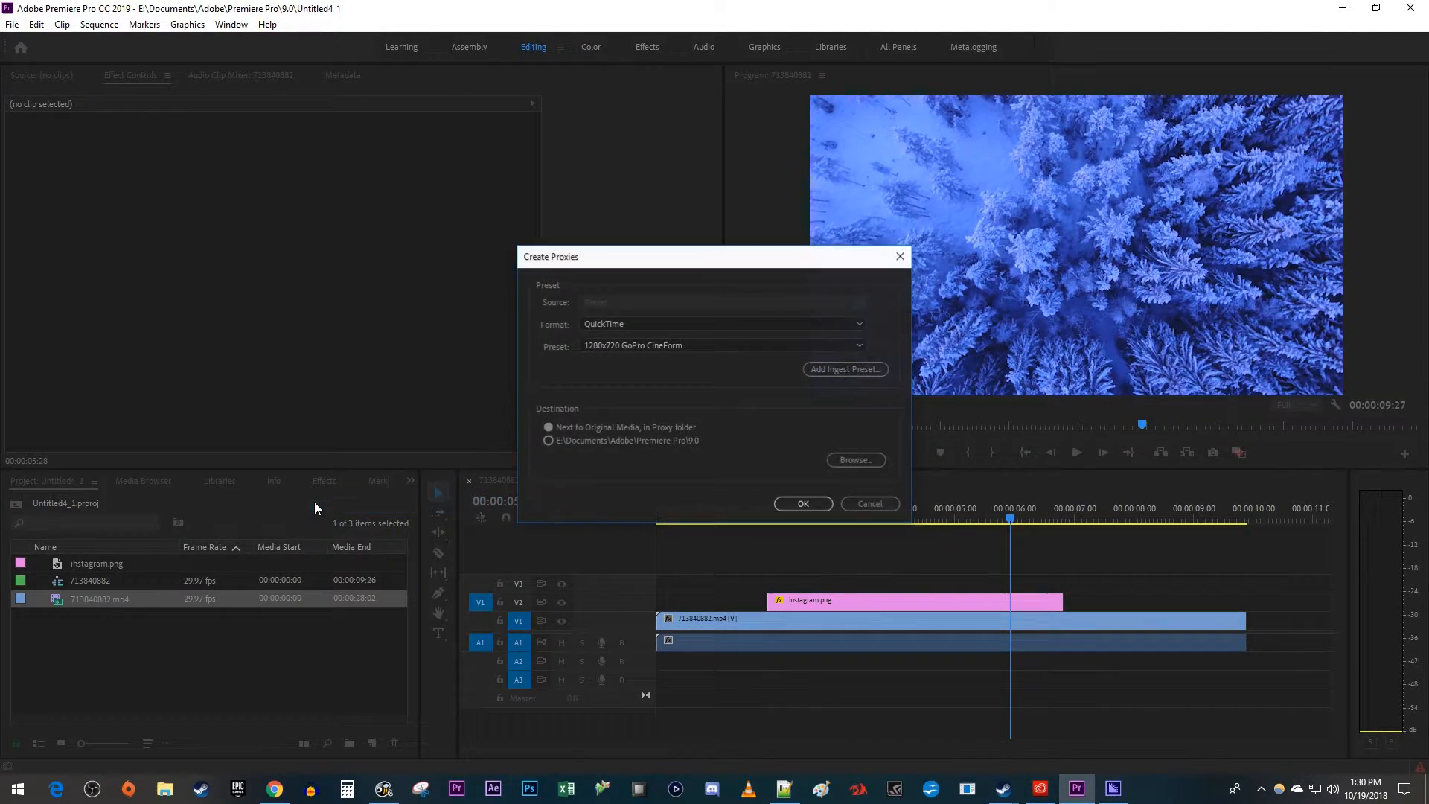
pyautogui.click(721, 324)
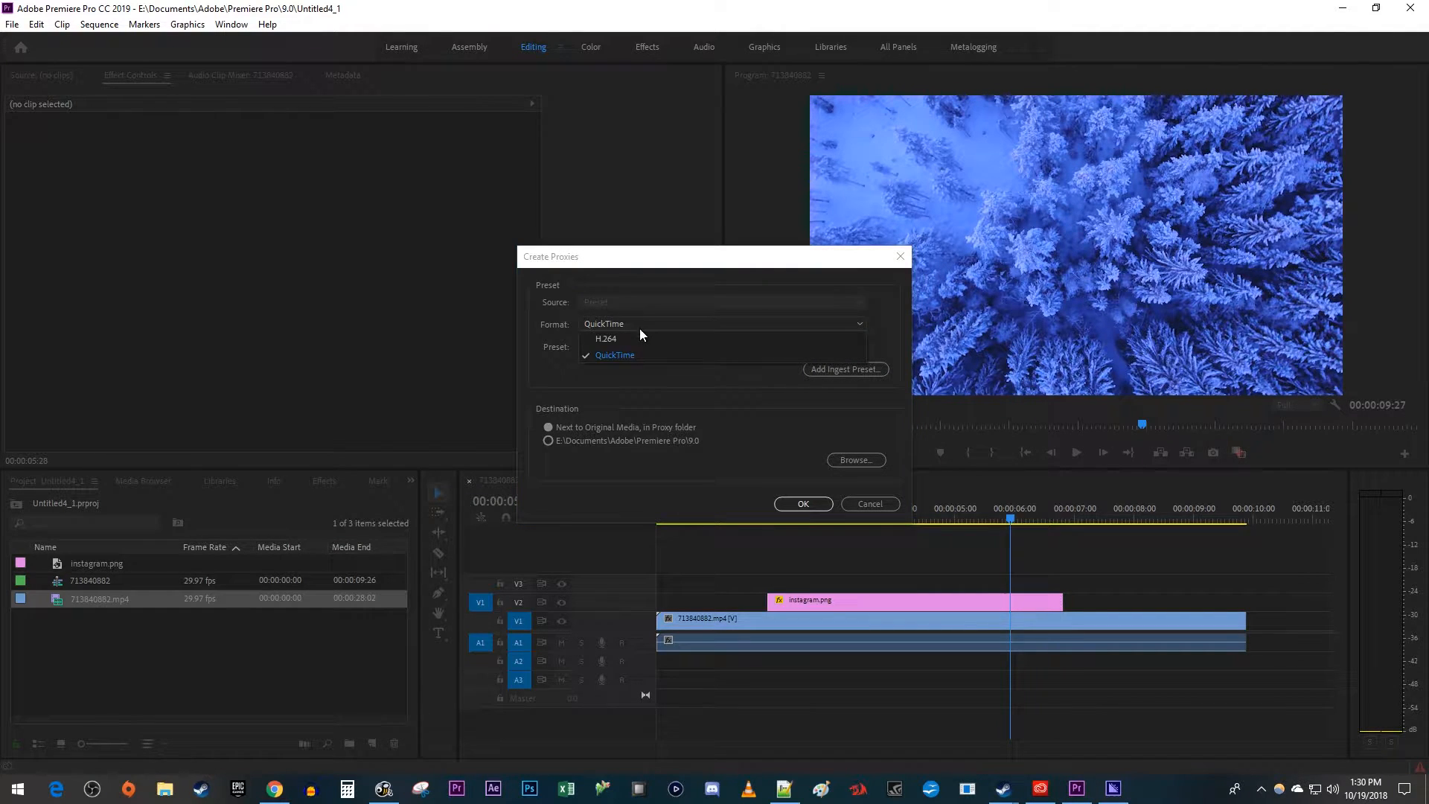
pyautogui.click(615, 354)
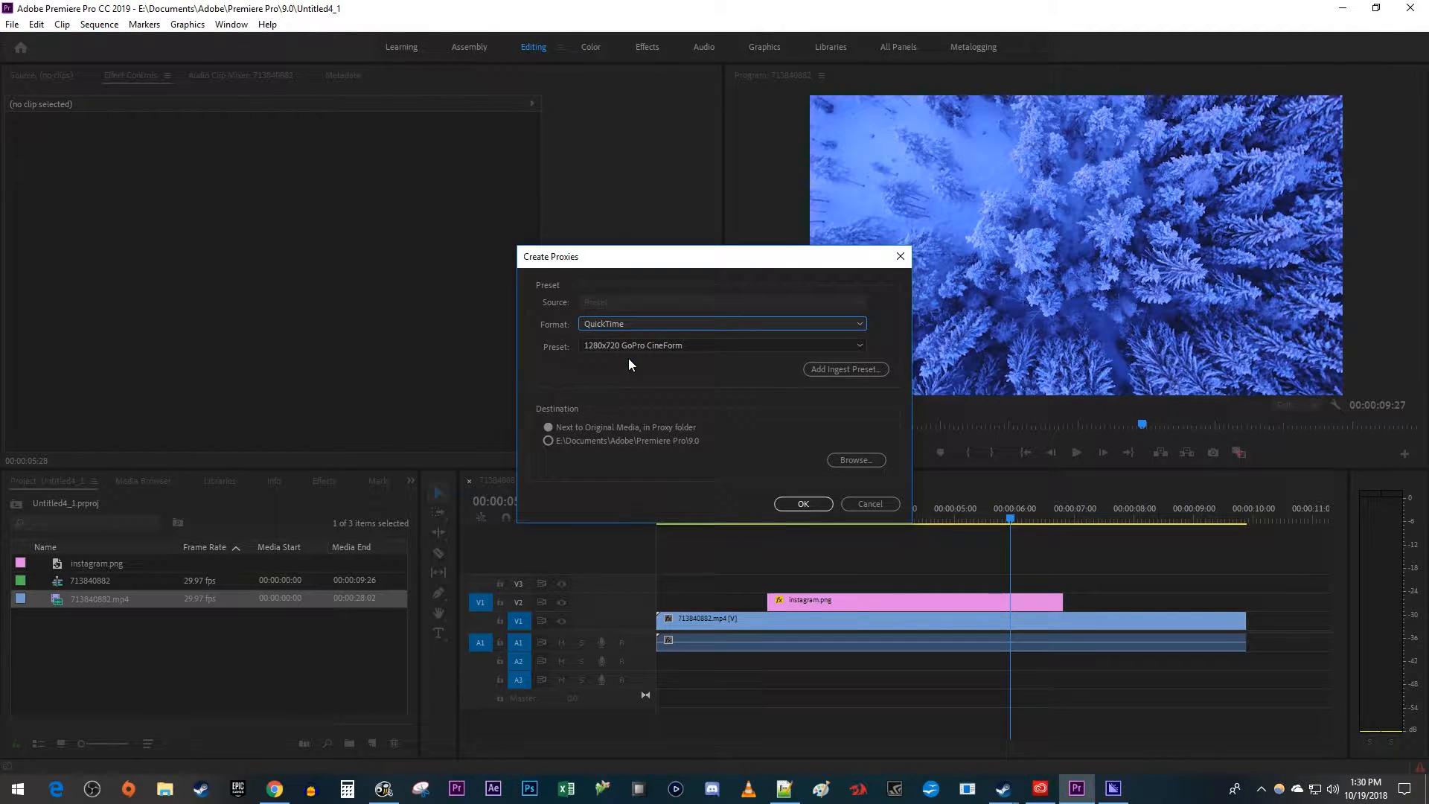
# - Choose the 1280x720 GoPro CineForm preset and submit the proxy job
pyautogui.click(721, 344)
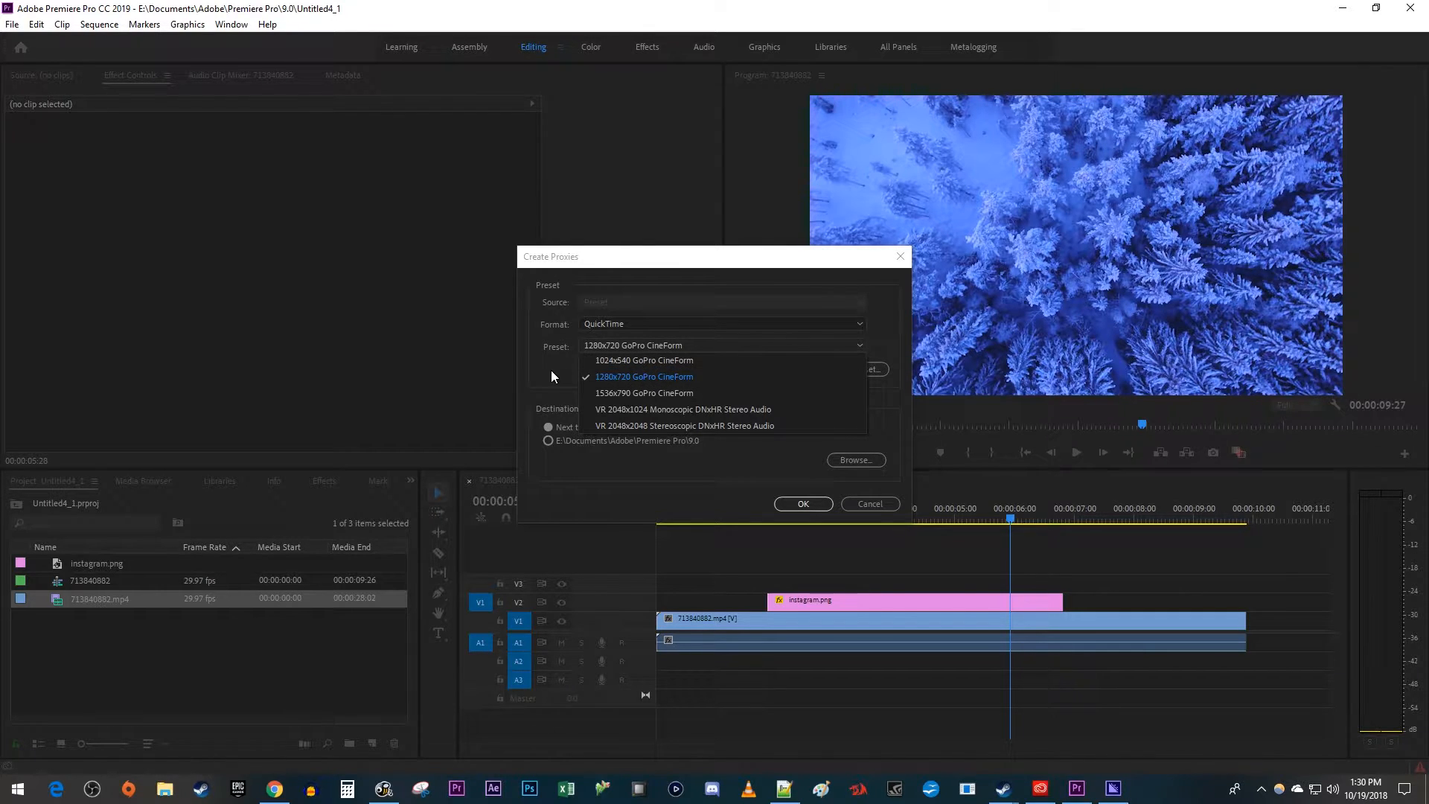
pyautogui.click(643, 377)
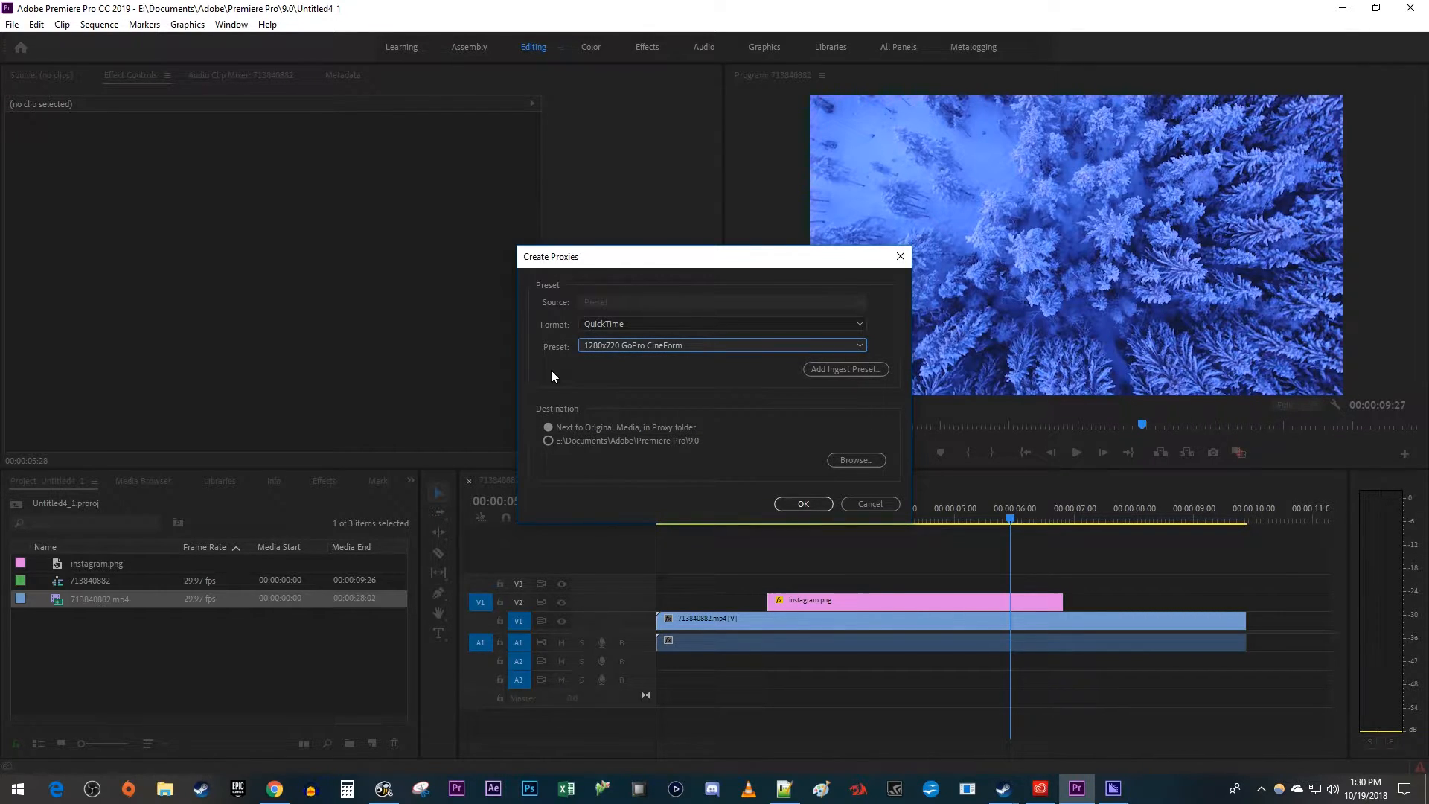
pyautogui.click(803, 505)
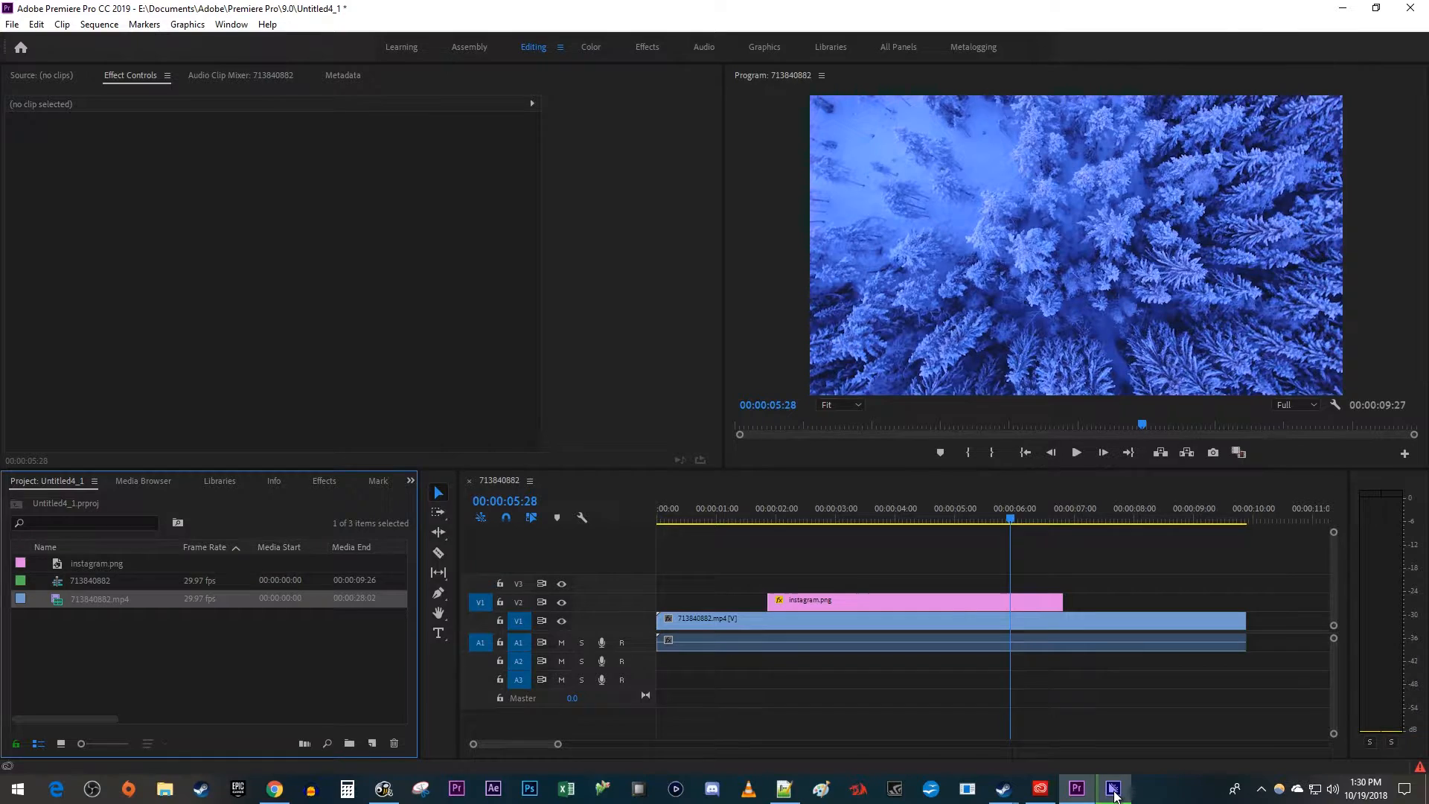
# - Check proxy encoding in Media Encoder, then bring up the Program monitor's Button Editor
pyautogui.click(1114, 788)
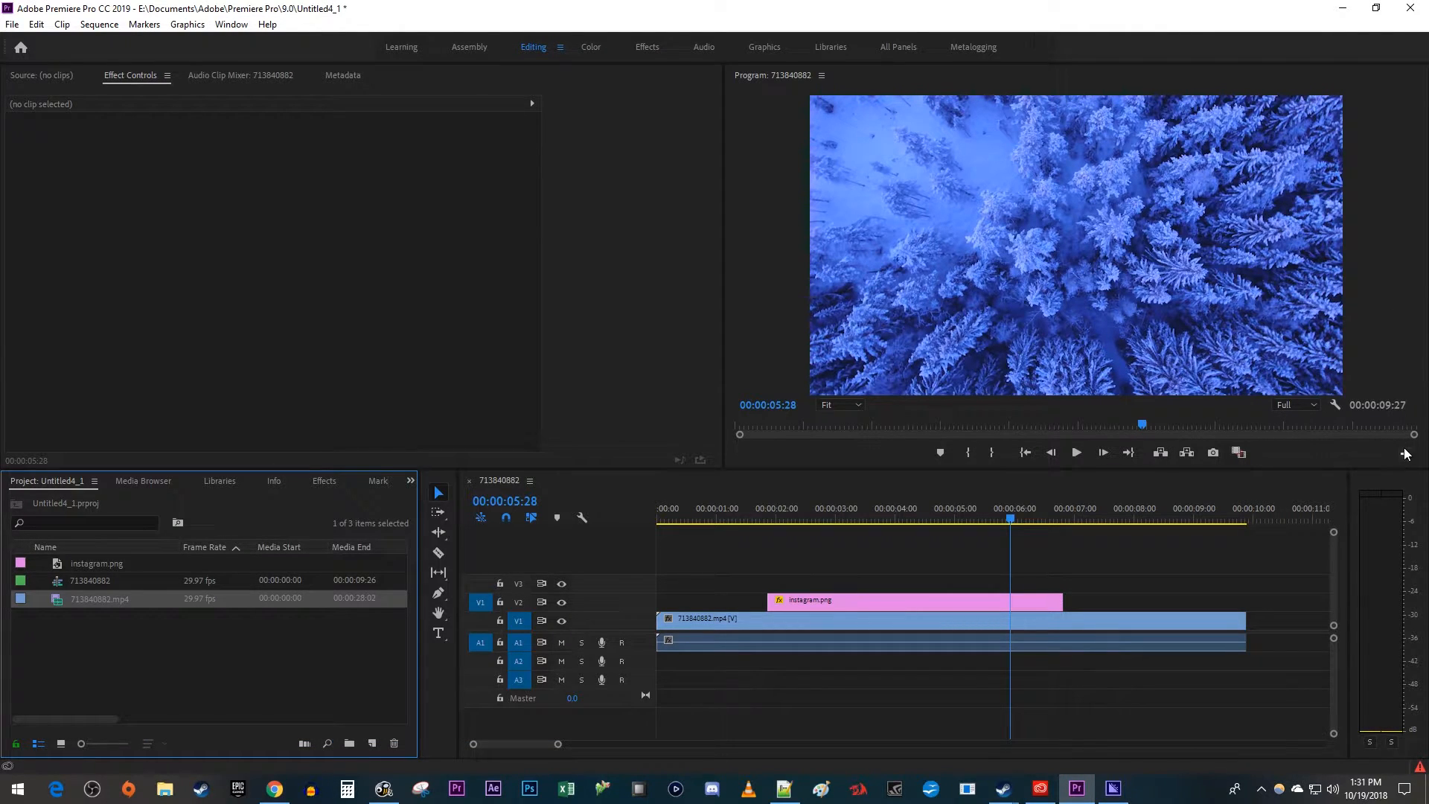
pyautogui.click(1407, 453)
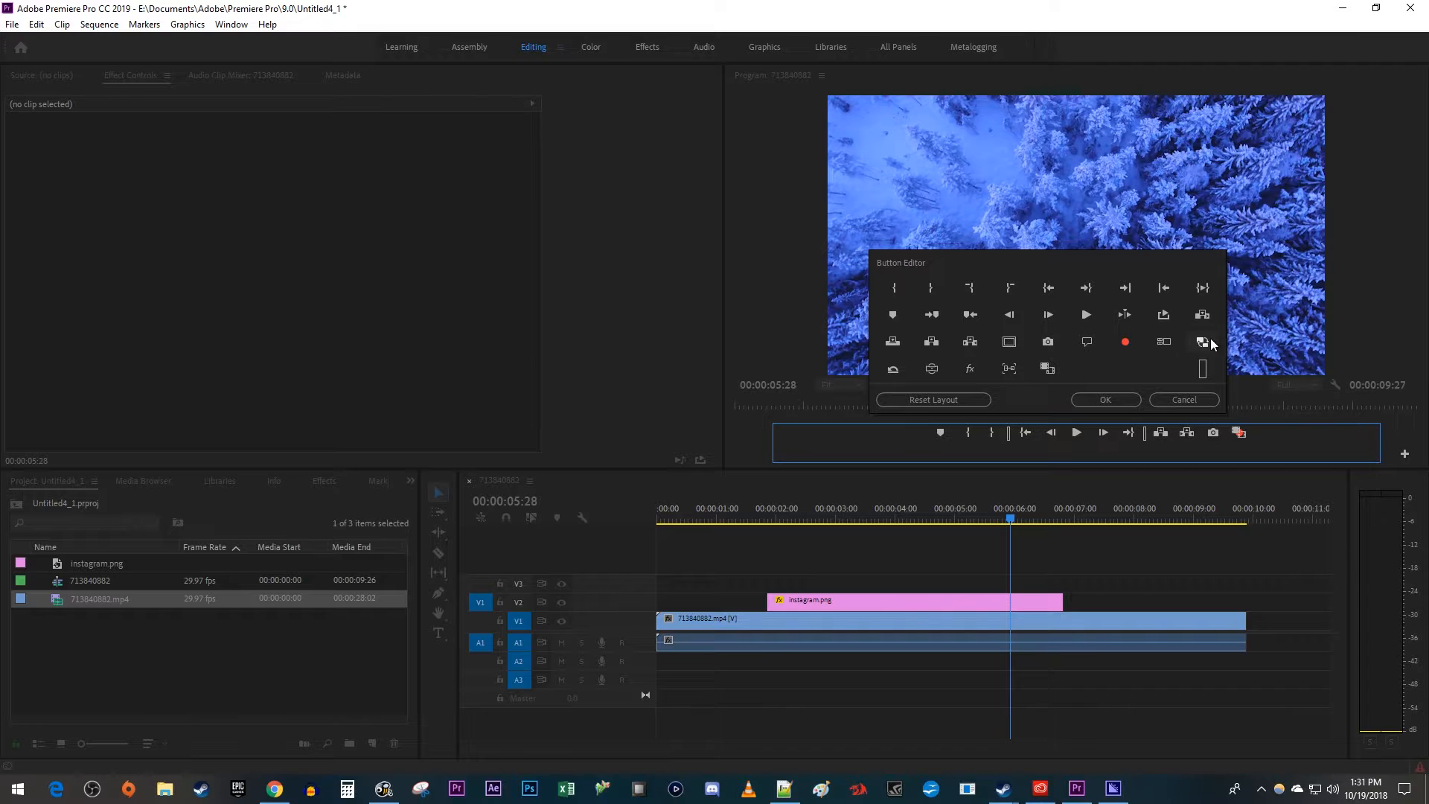